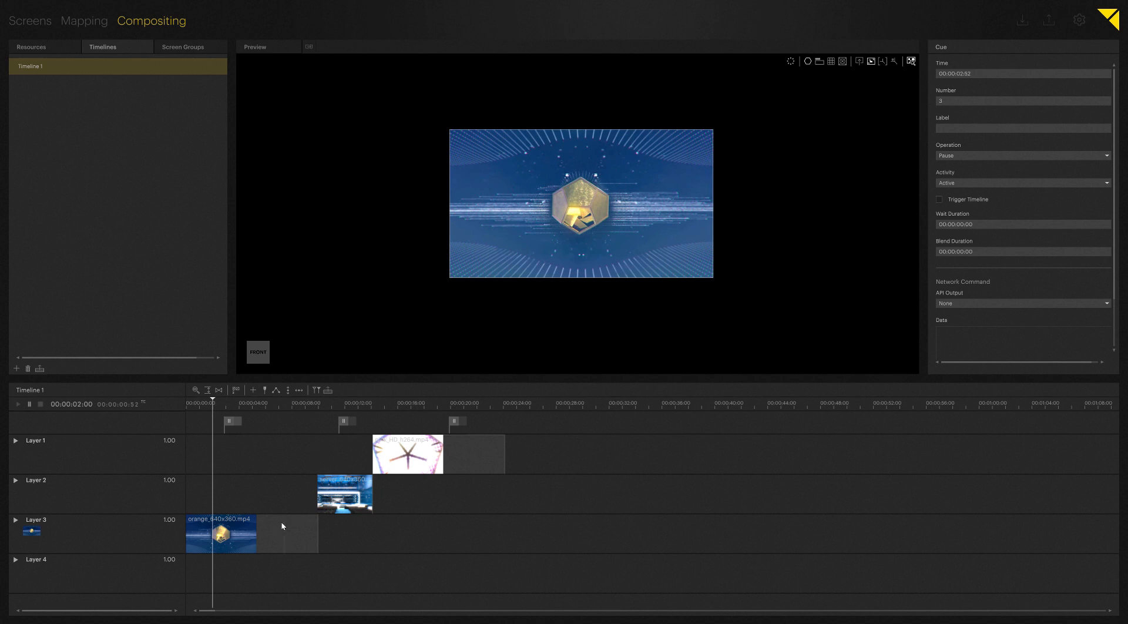
Select the orange_640x360.mp4 clip on Layer 3 to show its Clip properties.
click(252, 534)
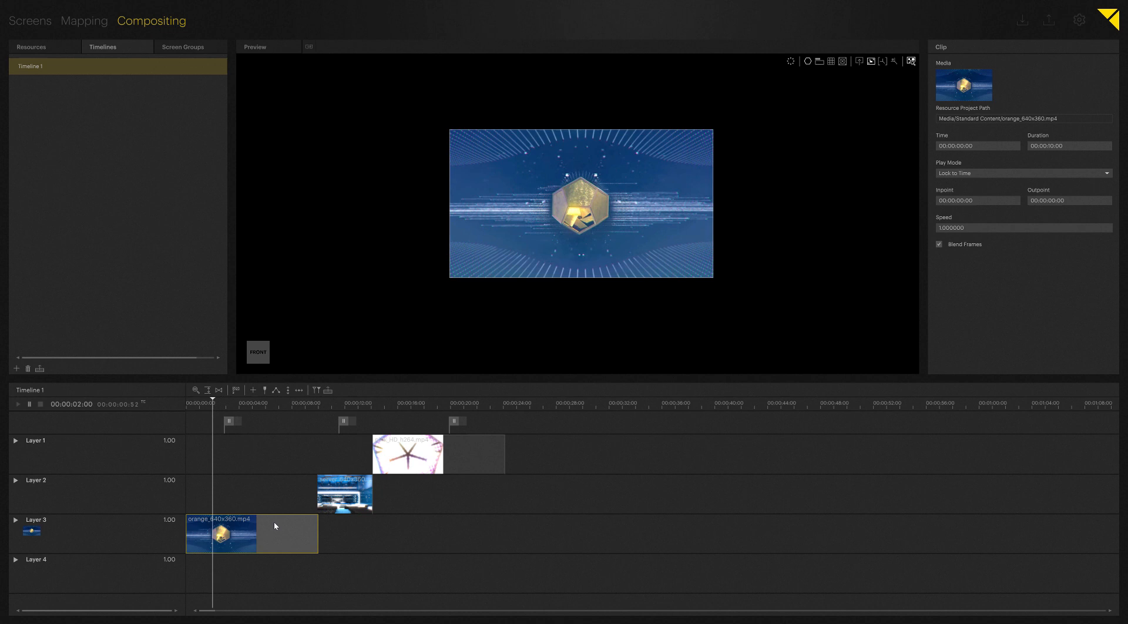
mouse_move(922, 202)
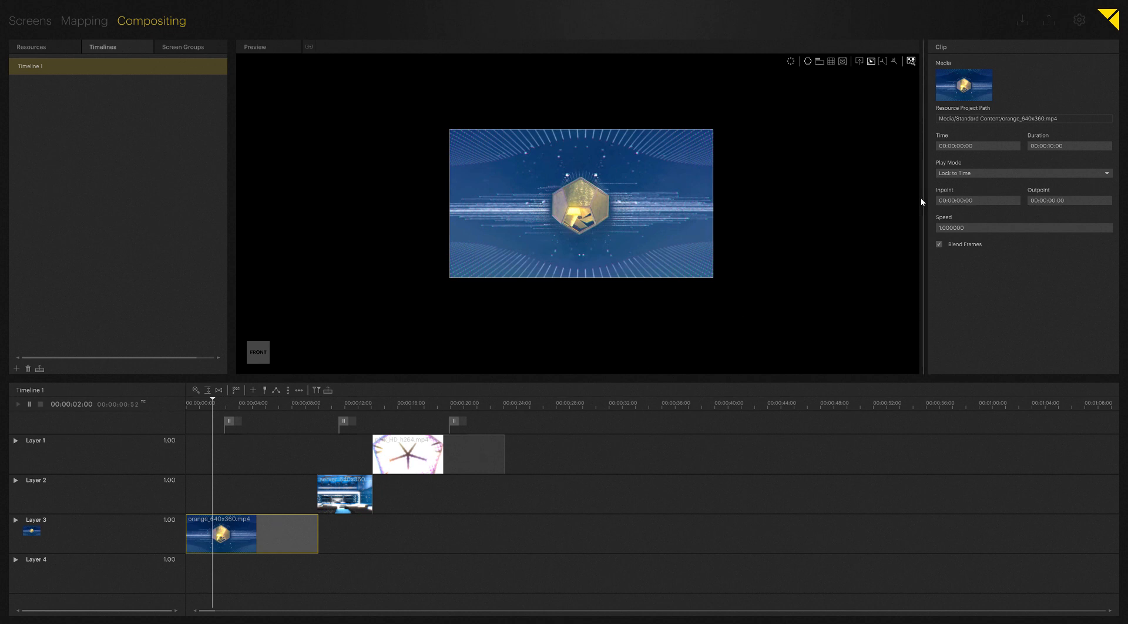
mouse_move(973, 151)
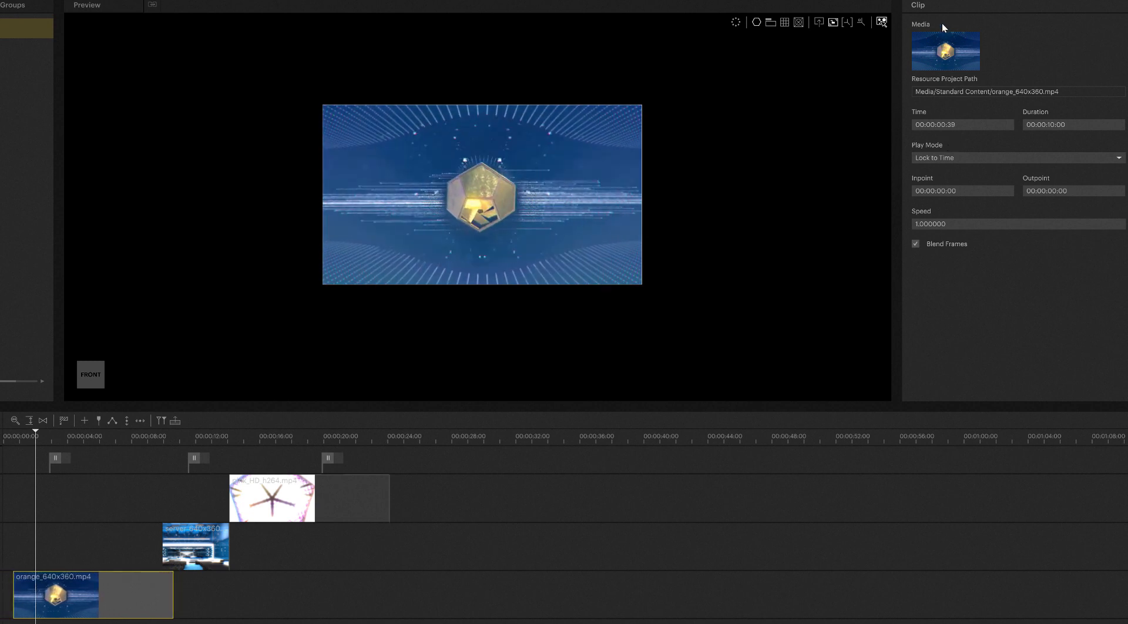
Set the orange clip's start Time to 00:00:03:00.
click(962, 124)
text(00)
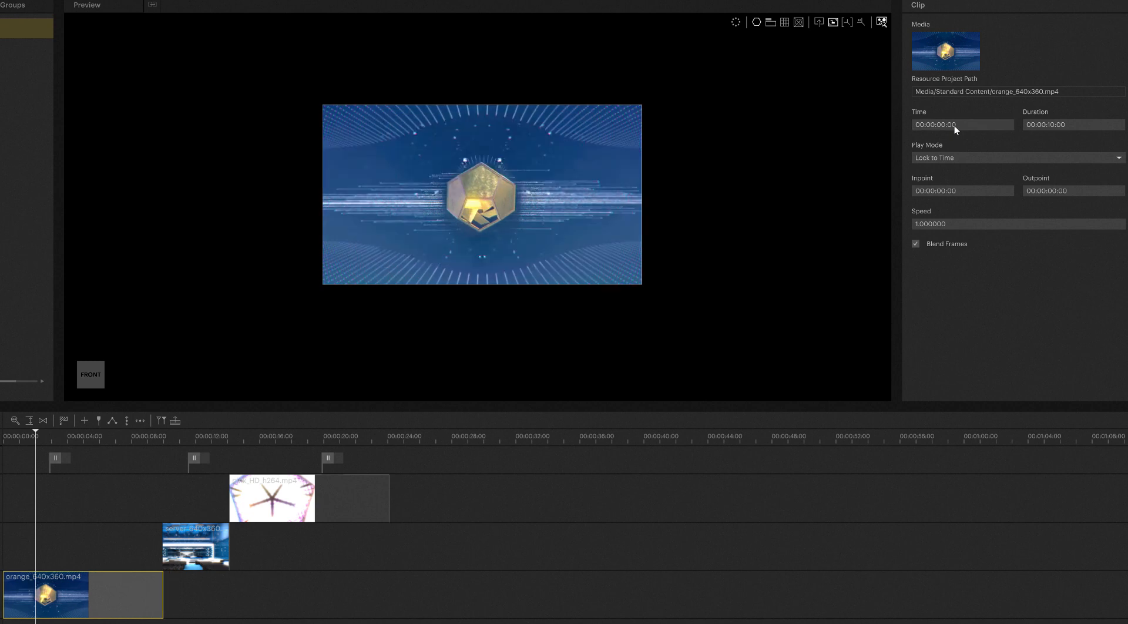
click(962, 125)
text(3)
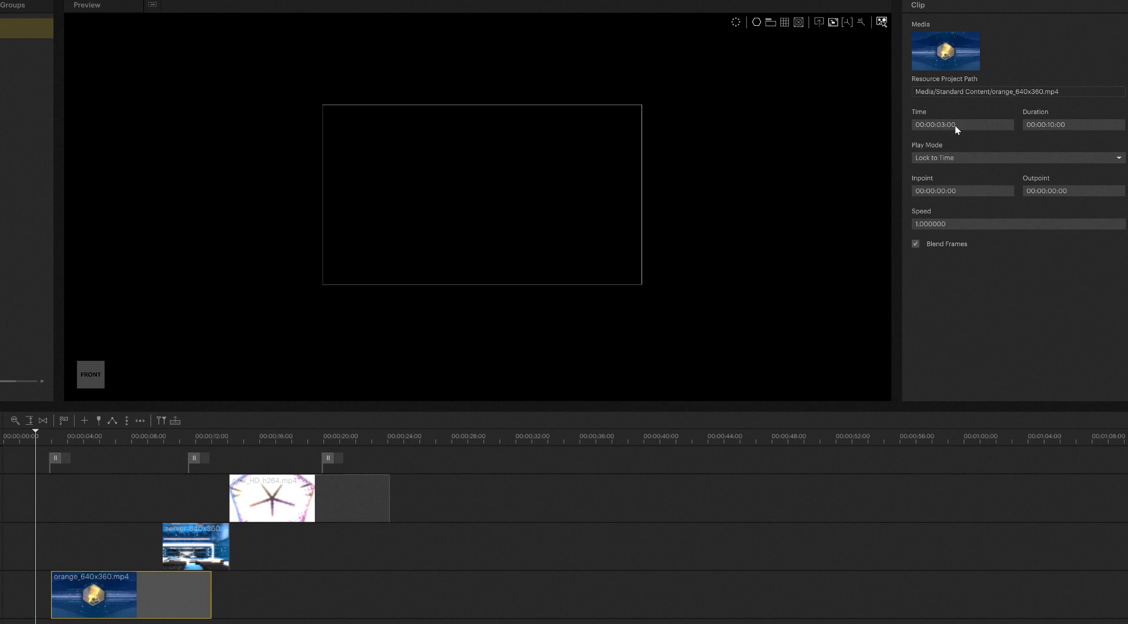
mouse_move(953, 133)
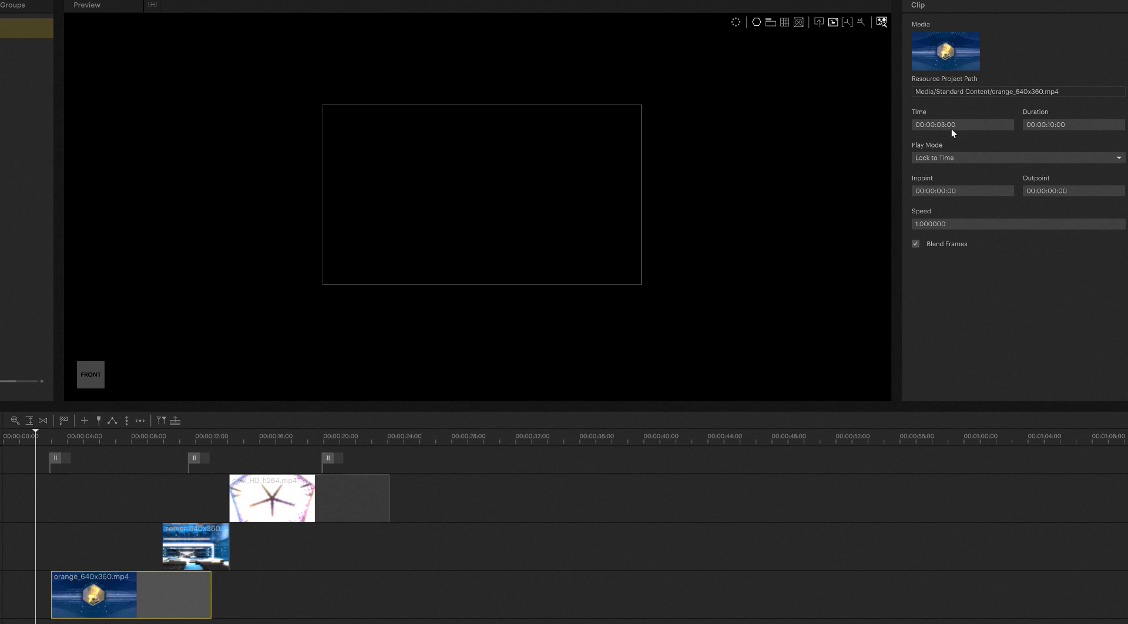
mouse_move(953, 130)
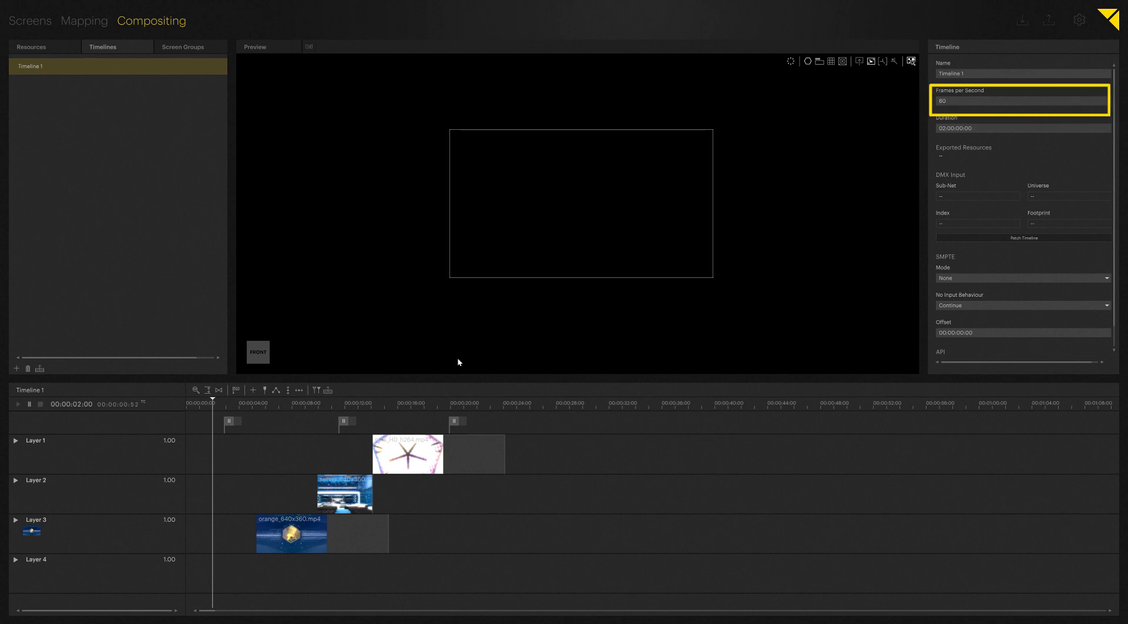
Reselect the orange clip to show its Clip settings again.
click(291, 534)
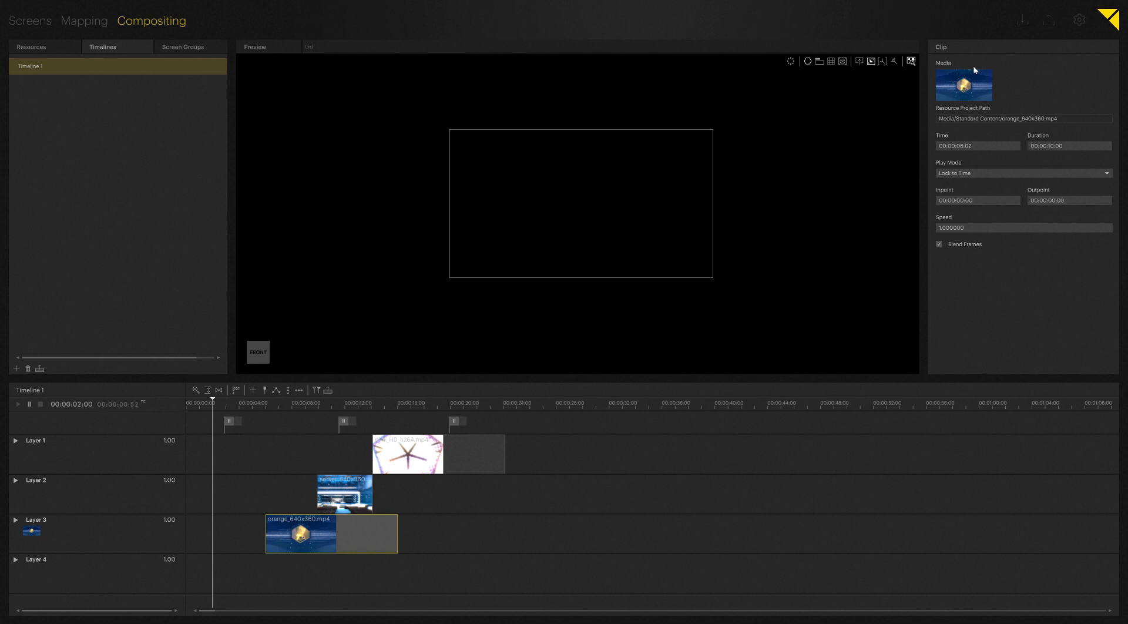
mouse_move(974, 146)
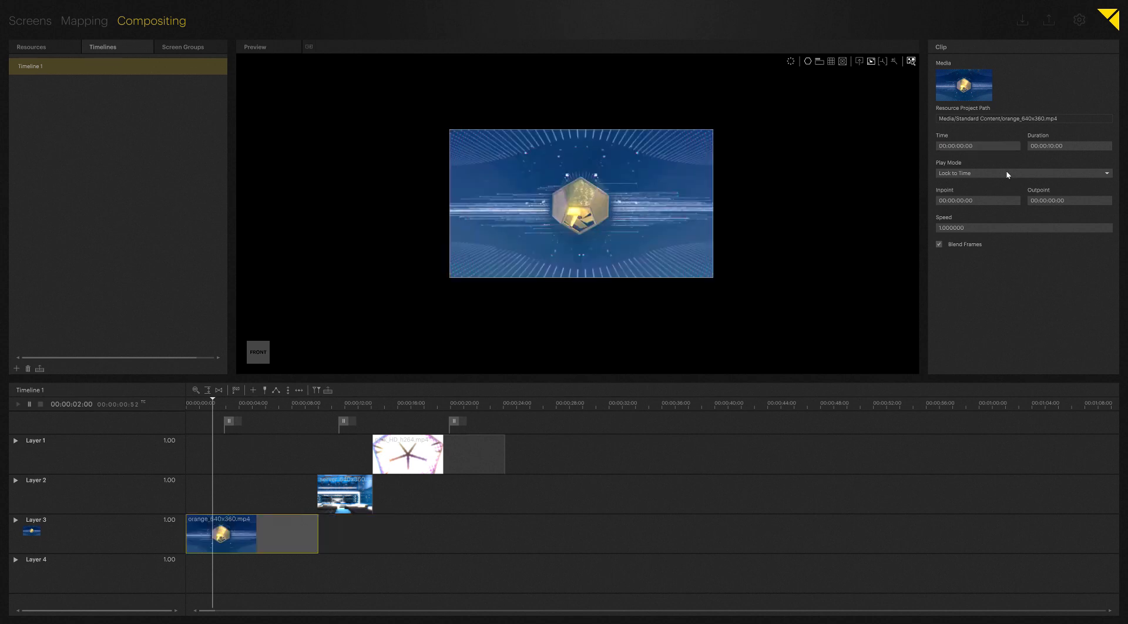
Return the playhead to 00:00:01:00 and begin cutting the orange clip's Duration to 2 seconds.
click(976, 146)
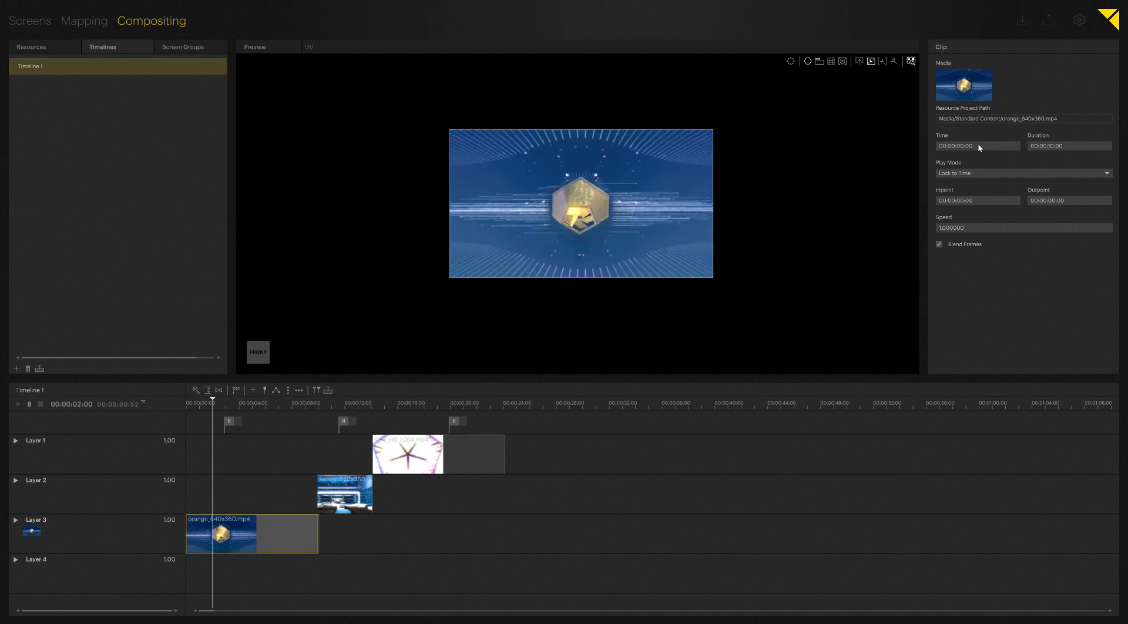
mouse_move(98, 393)
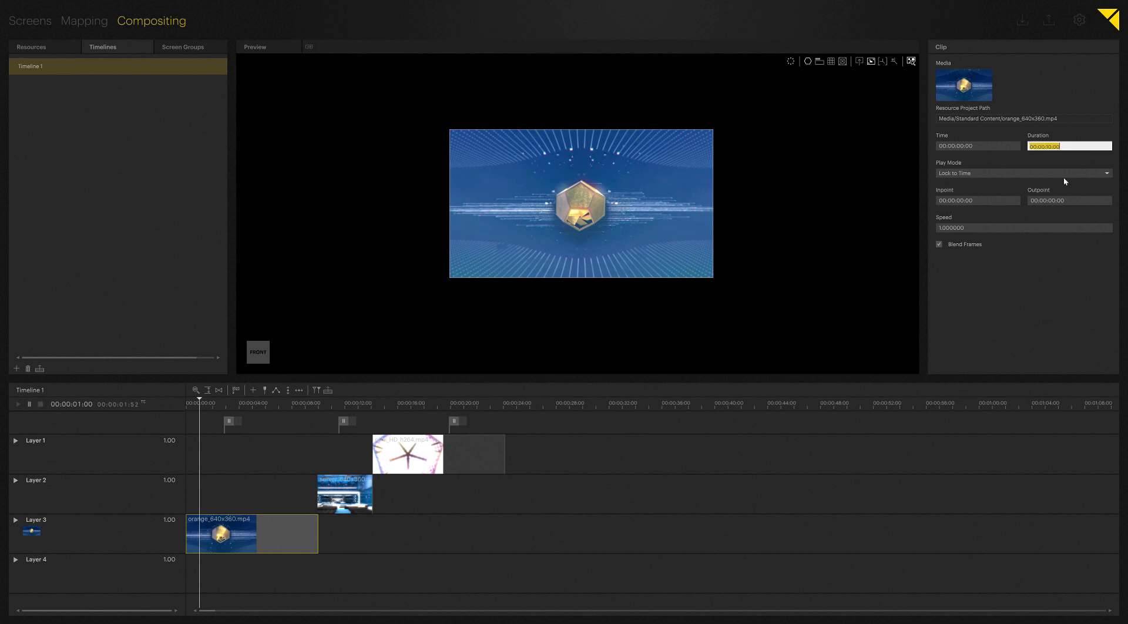
click(1068, 146)
text(2)
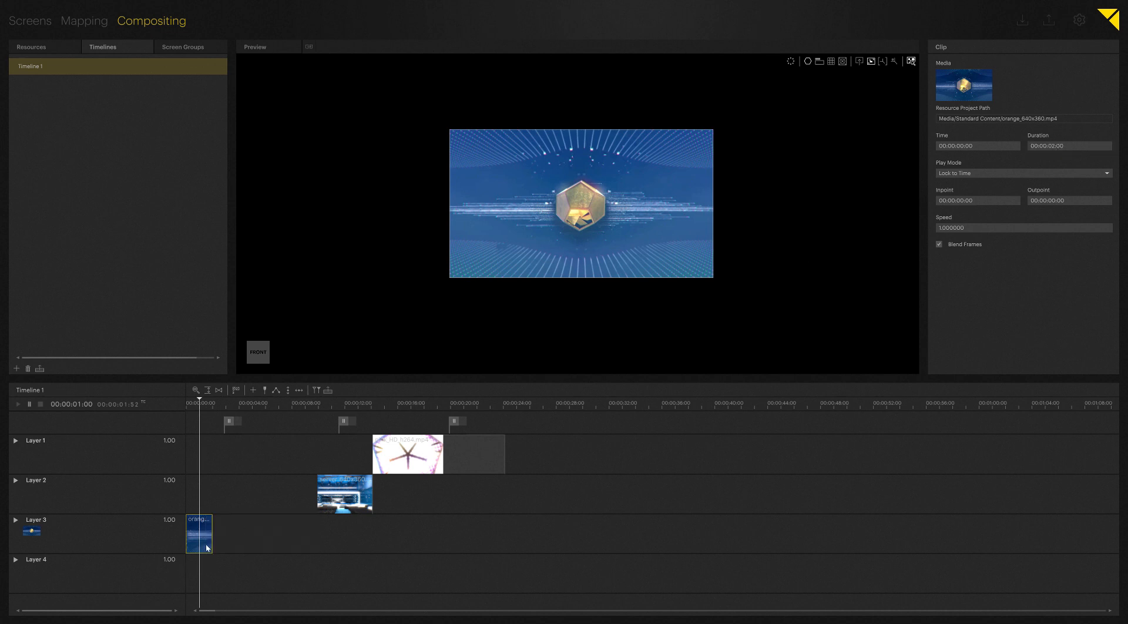
click(198, 533)
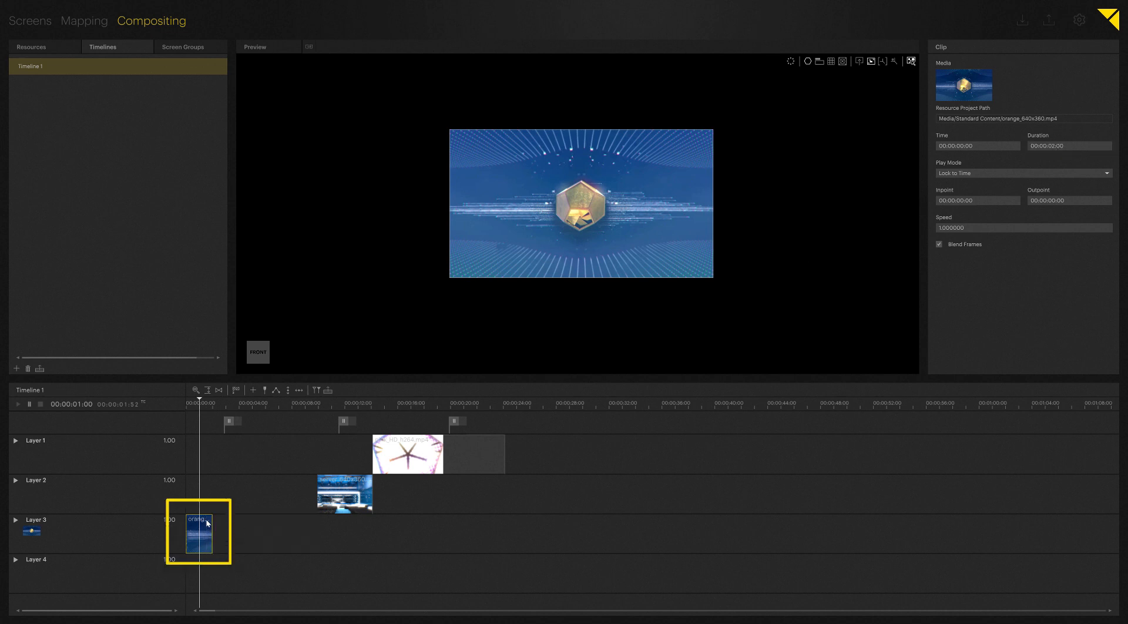
mouse_move(1061, 155)
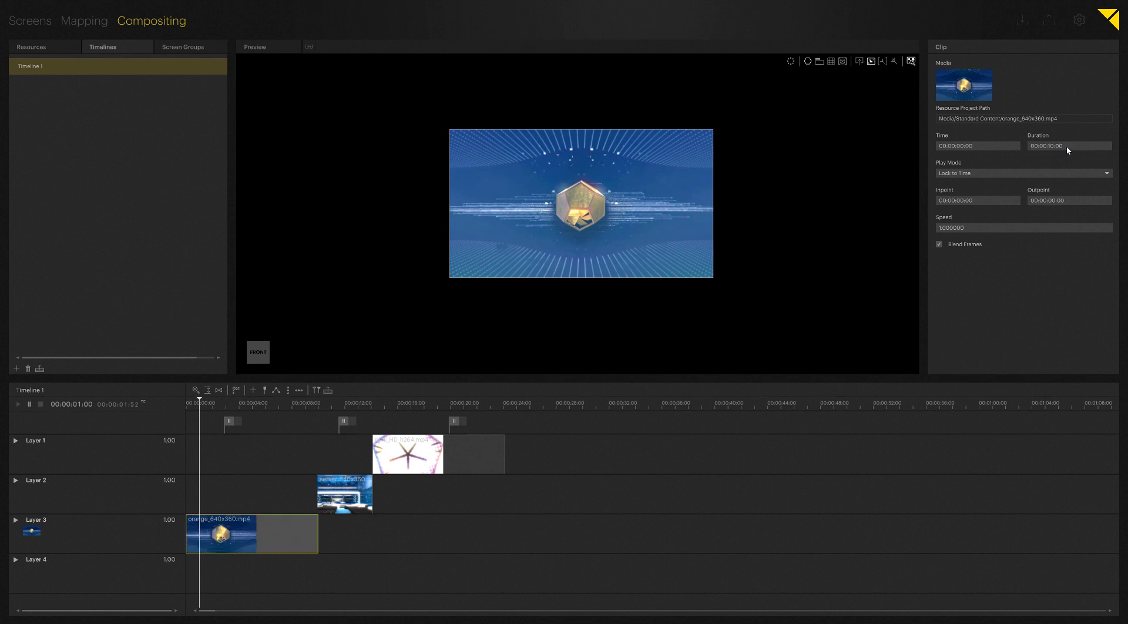
mouse_move(997, 175)
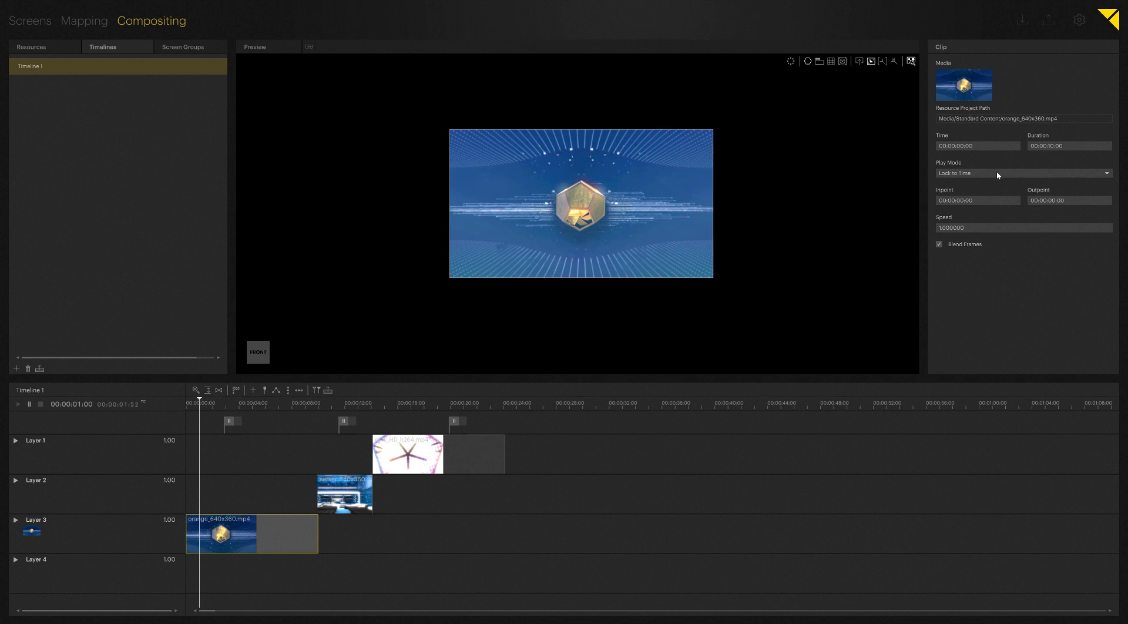
click(1021, 172)
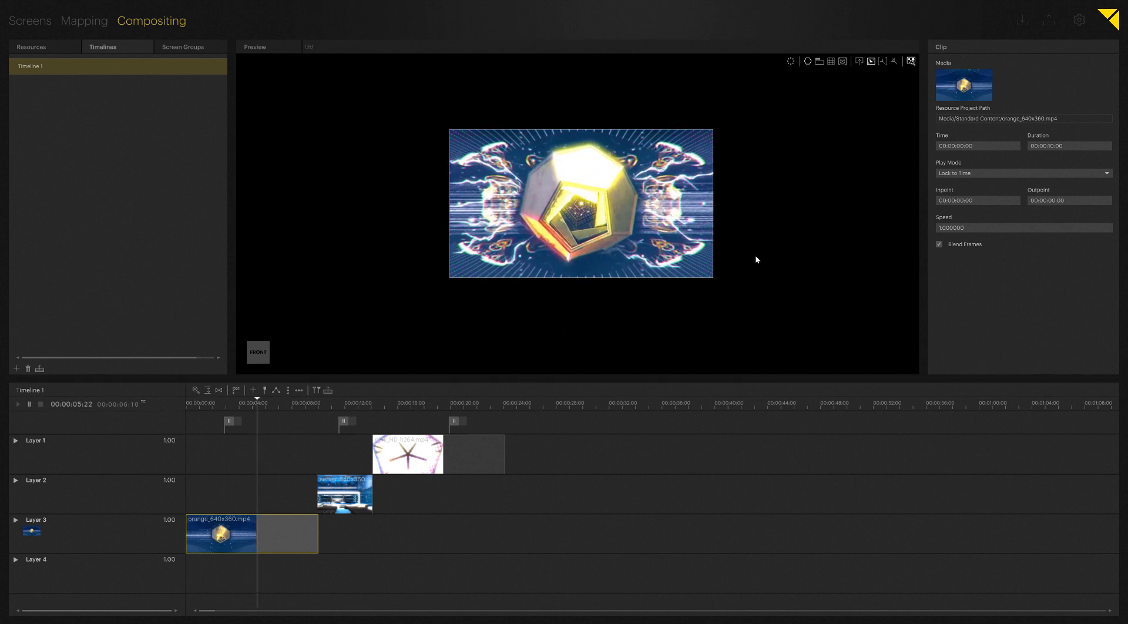
Choose a play mode for the clip from the Play Mode options.
click(1021, 173)
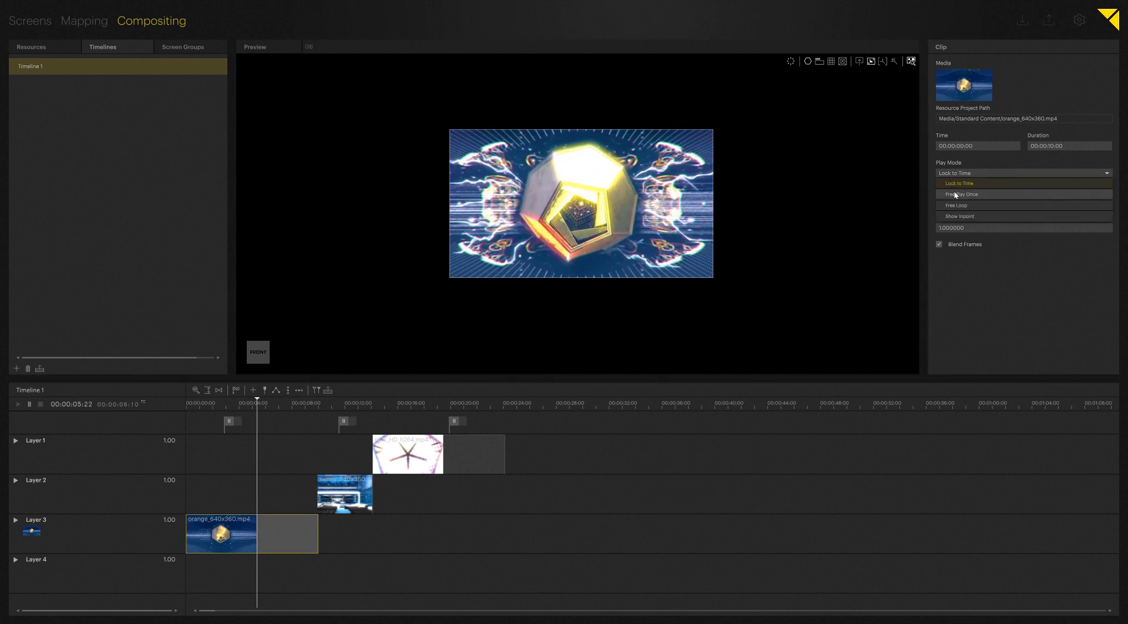
click(960, 194)
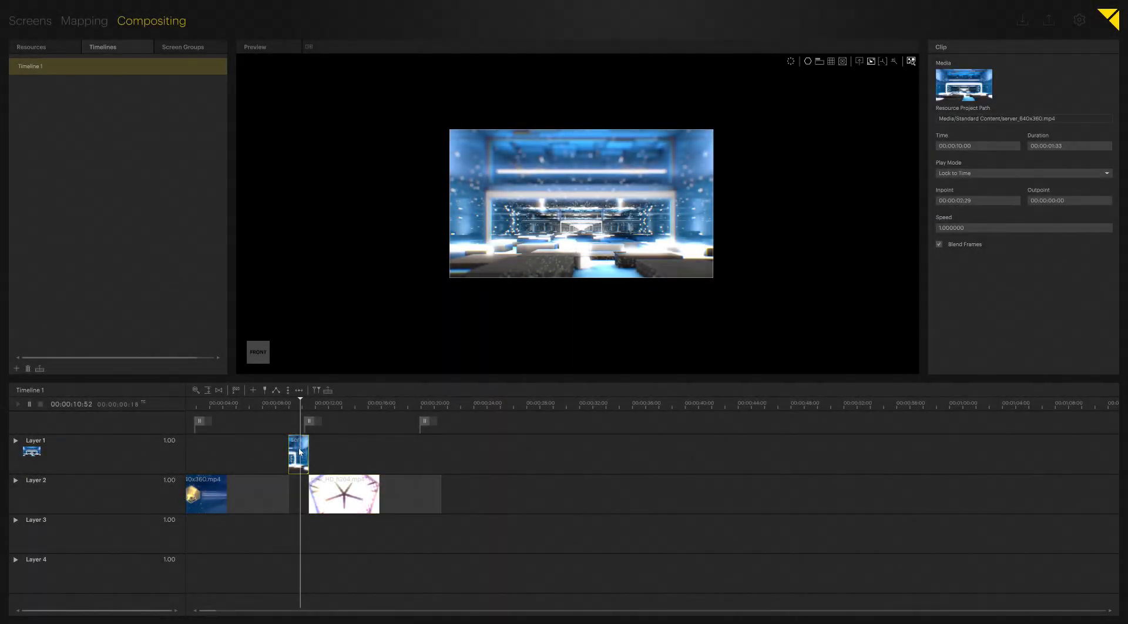
mouse_move(984, 178)
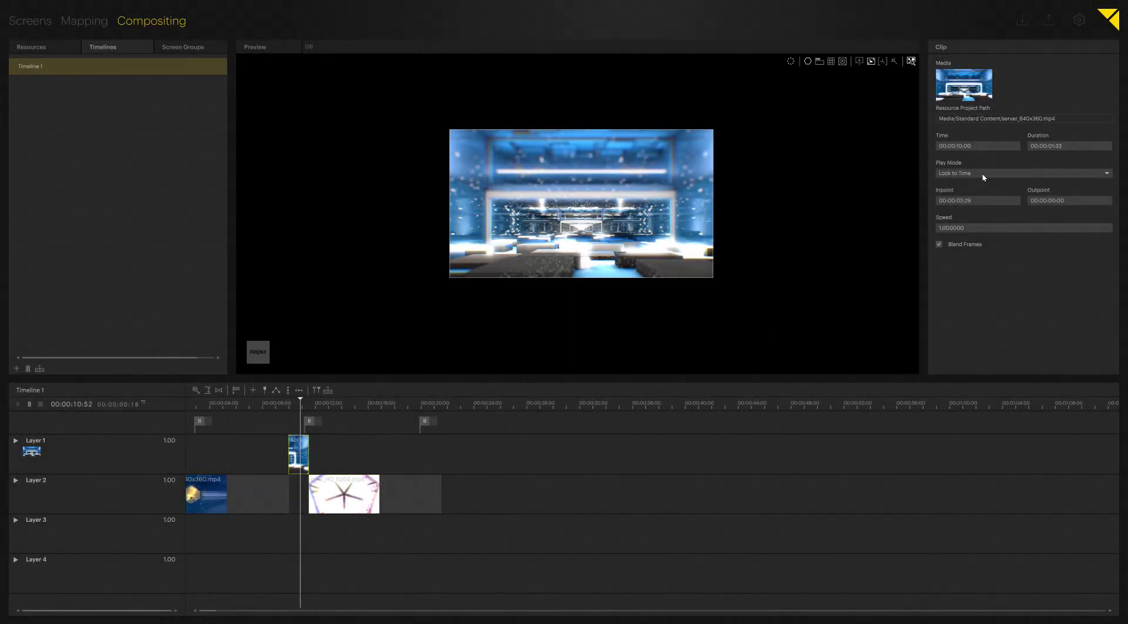
Set the server clip's Play Mode to Free Loop and scrub the playhead to preview.
click(1022, 173)
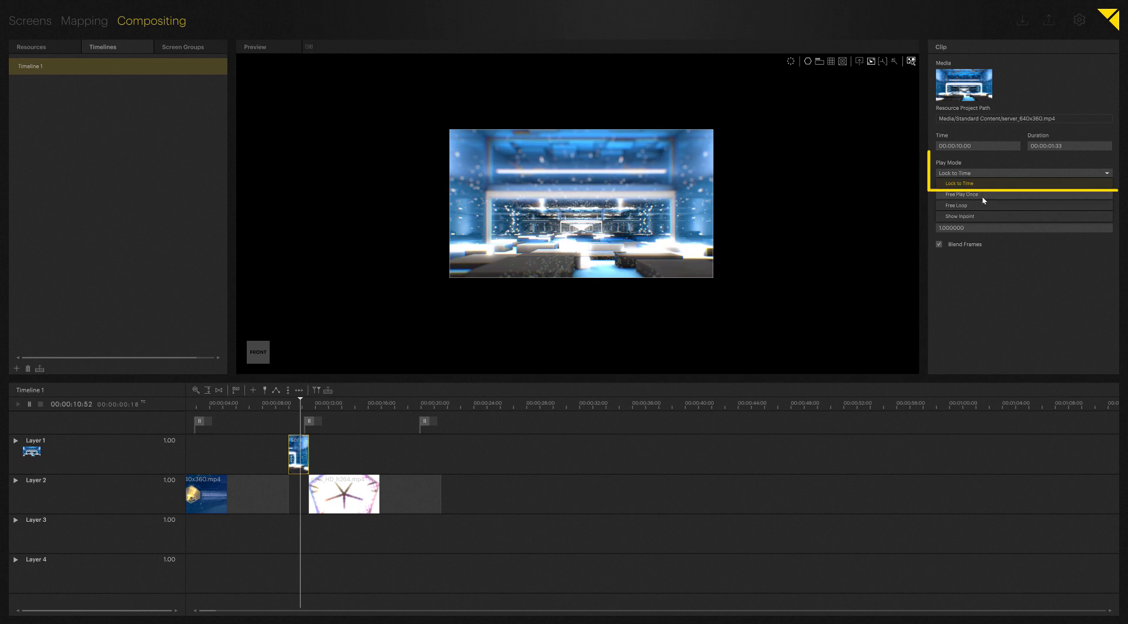
click(955, 205)
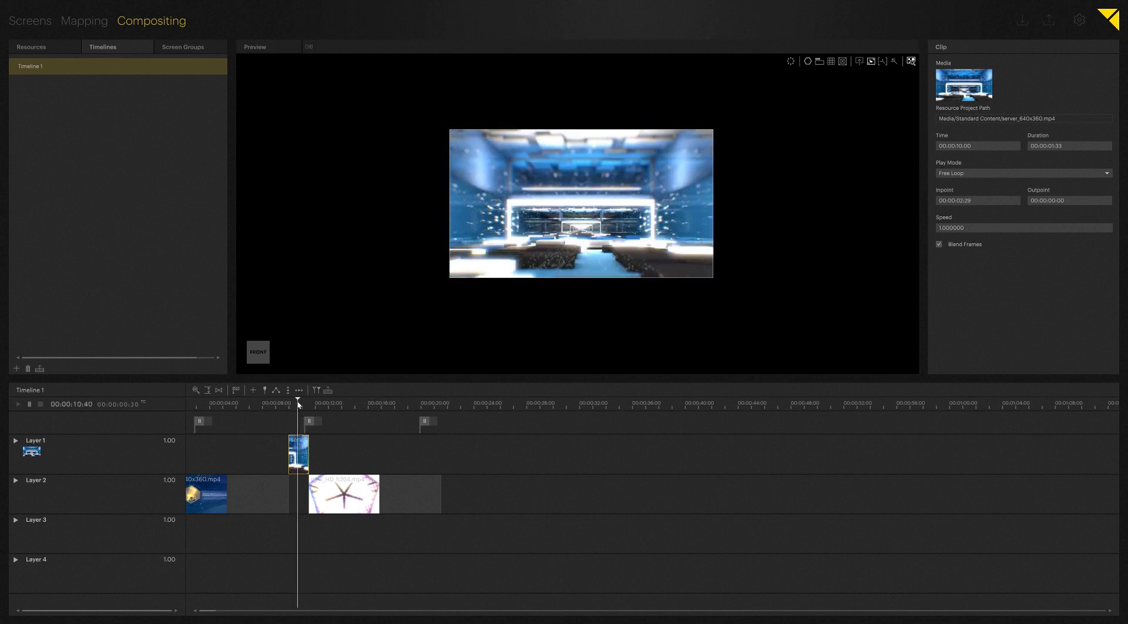
drag(297, 403, 303, 403)
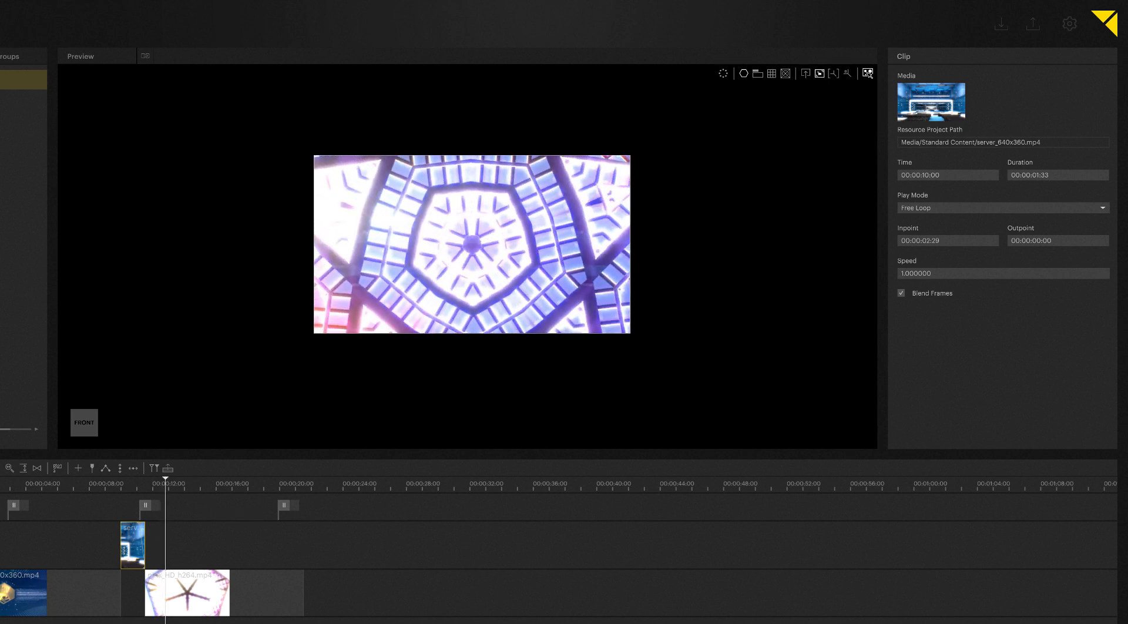
Give the pink_HD_h264 clip Inpoint 00:00:02:00, Outpoint 00:00:04:00 and Free Loop play mode.
click(187, 592)
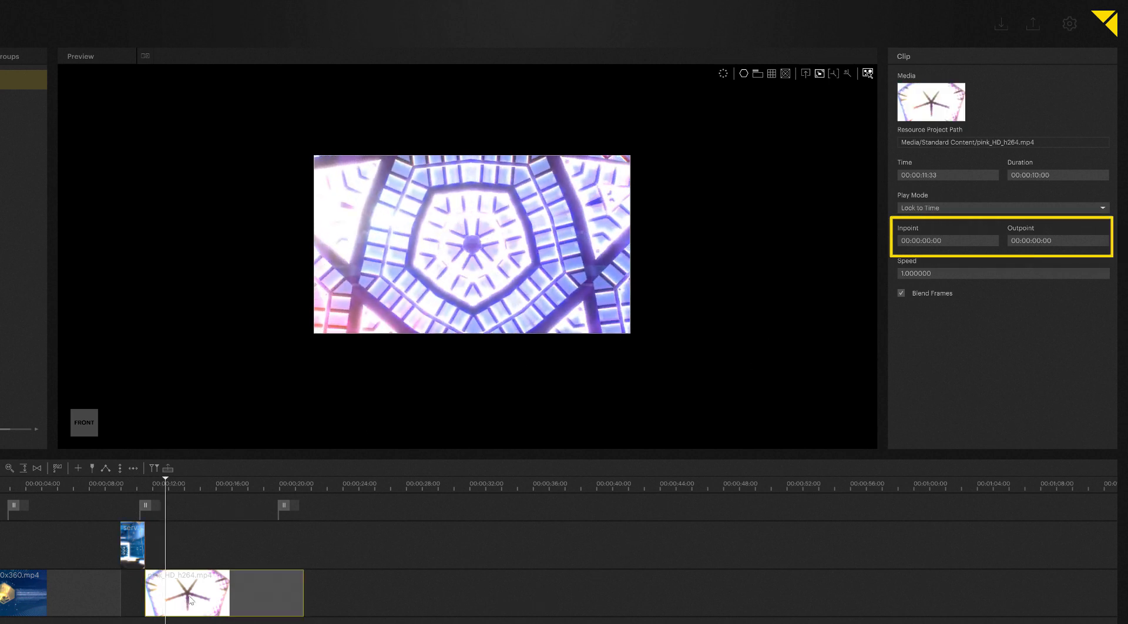
mouse_move(914, 251)
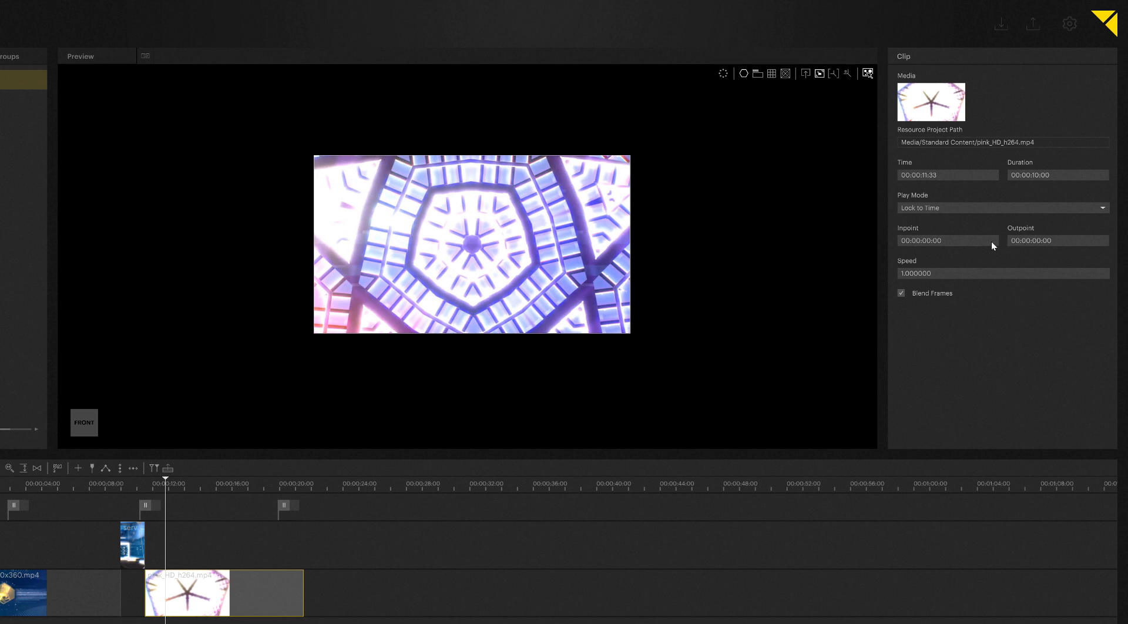
click(945, 241)
text(2)
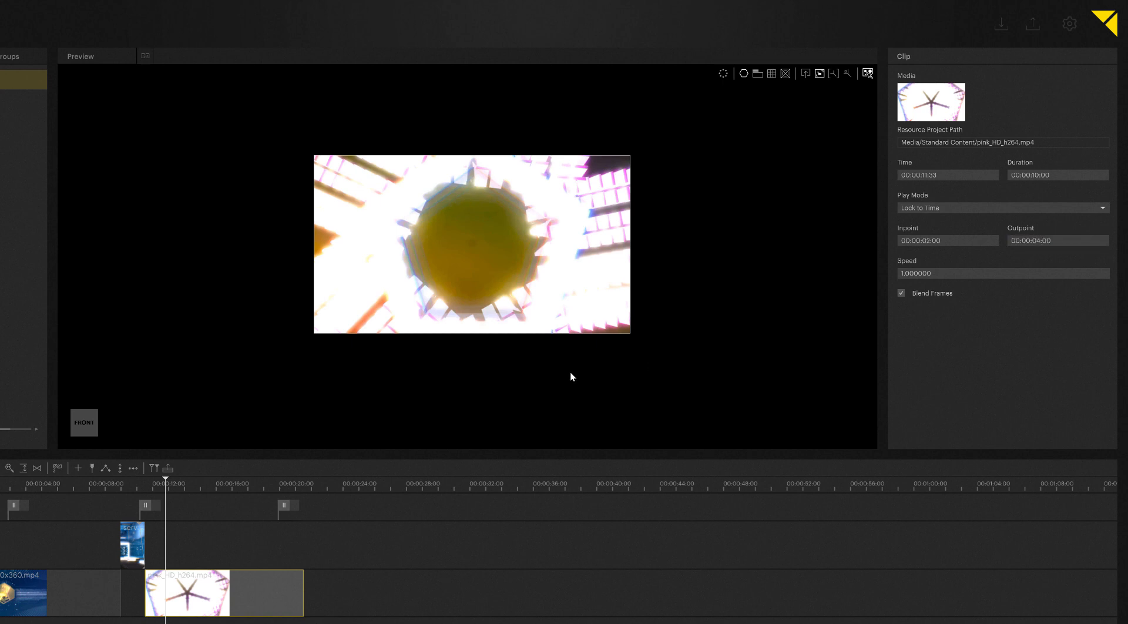
click(1002, 207)
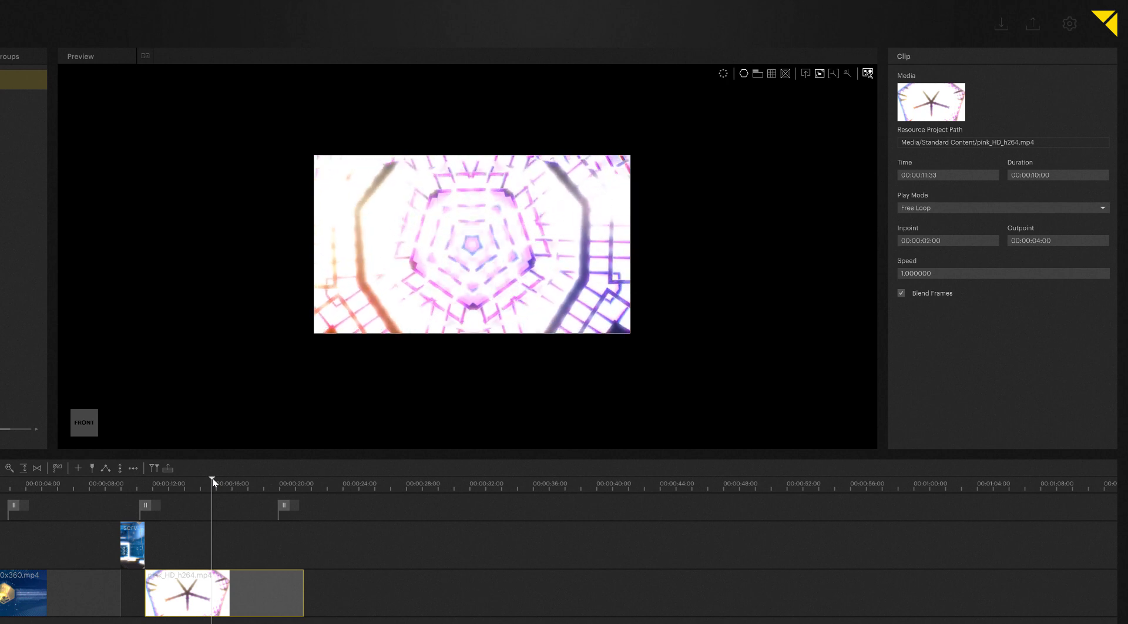
click(1001, 272)
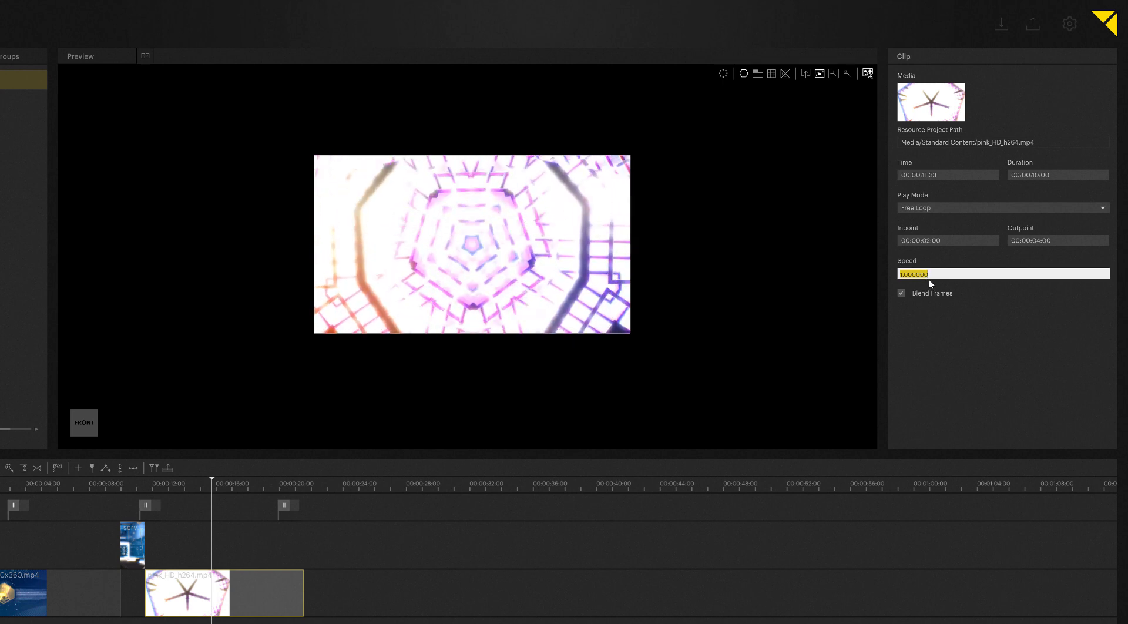
Try pink clip Speed values 2 and 4, then settle on 0.5.
text(2.000000)
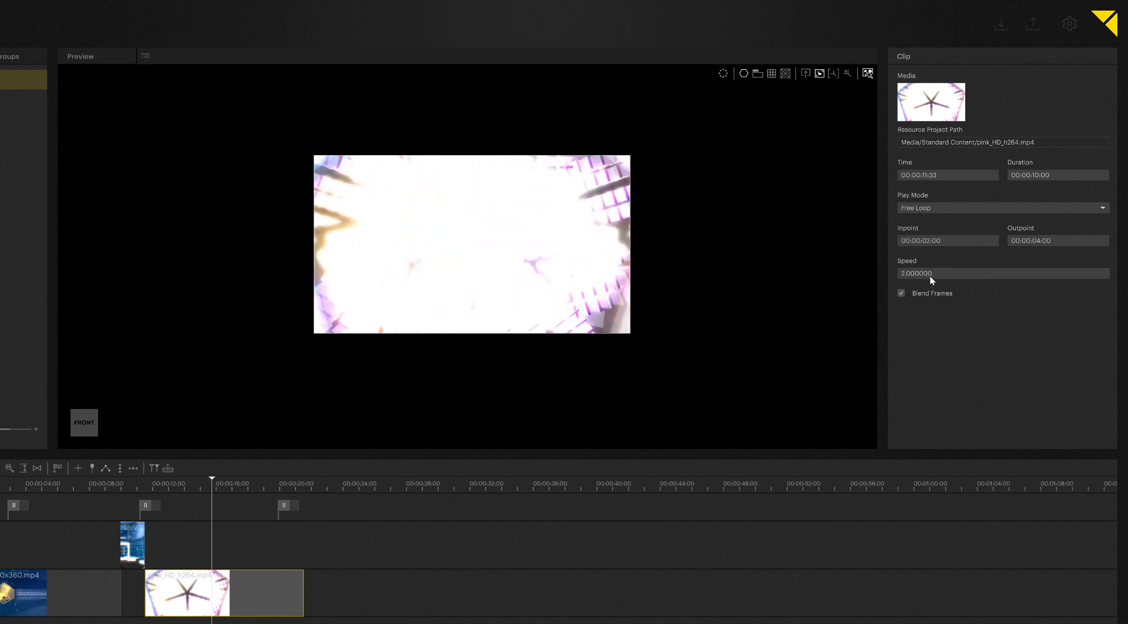
text(4.000000)
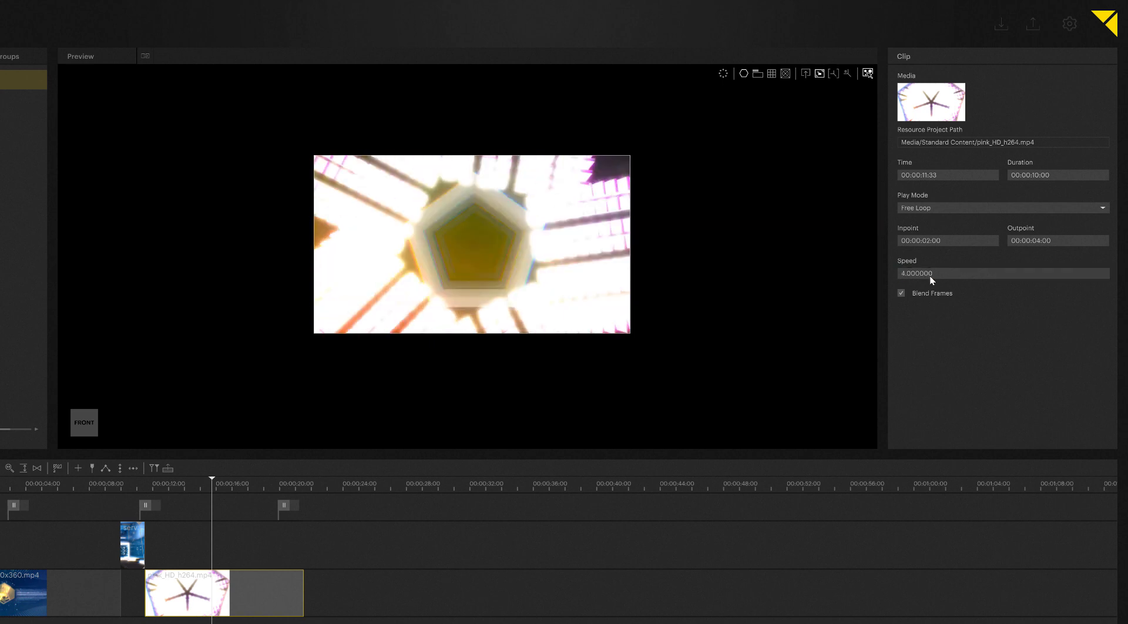
text(1.000000)
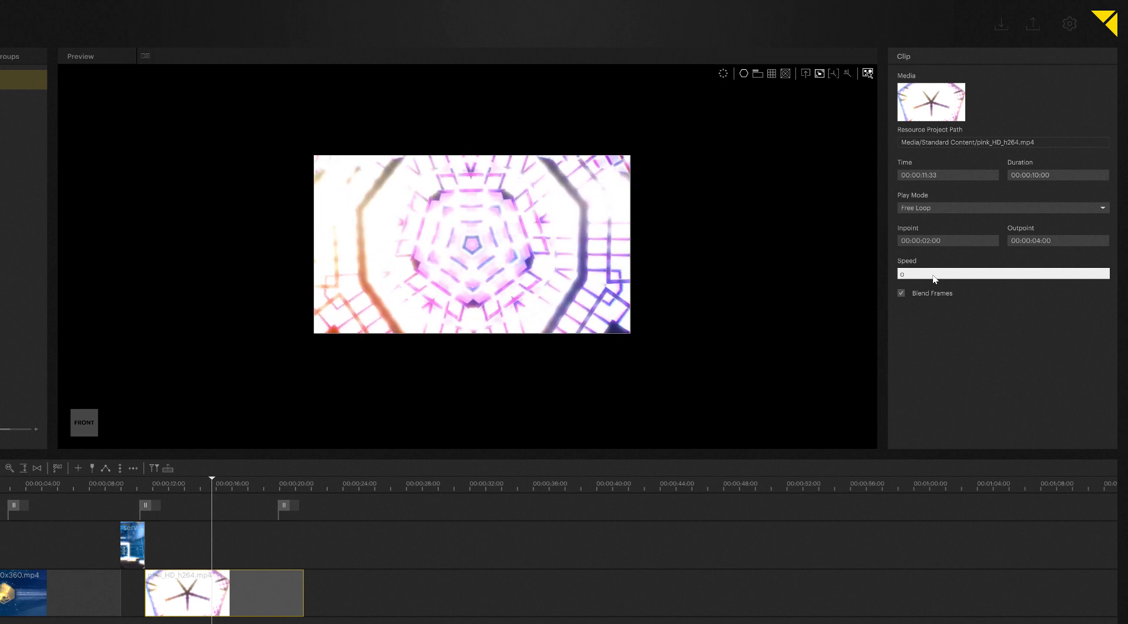
text(.500000)
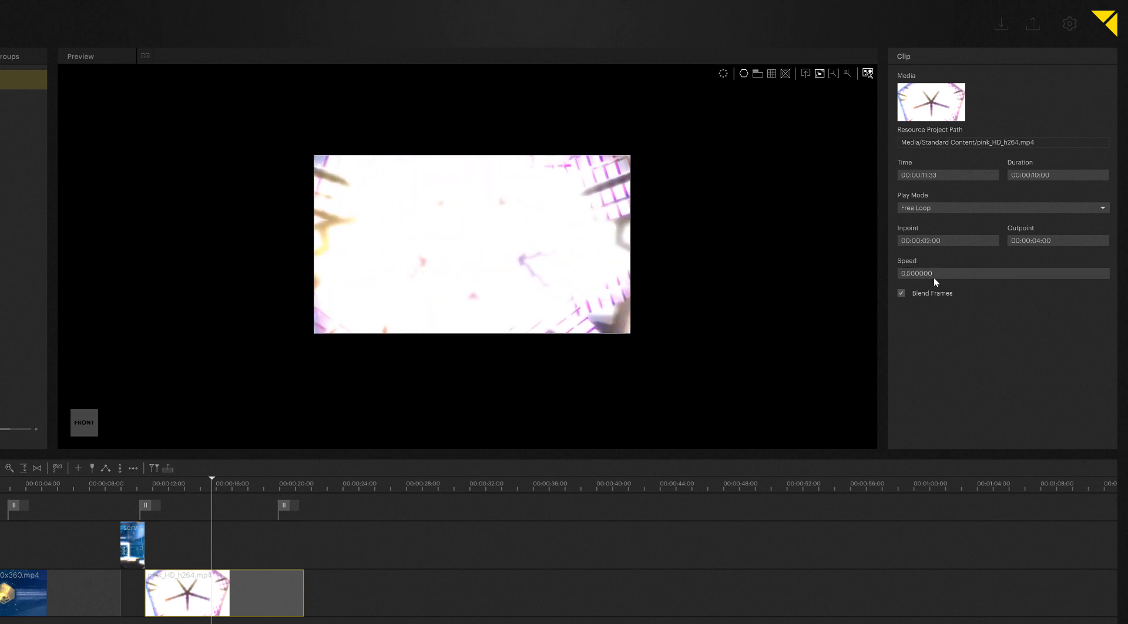
click(1001, 207)
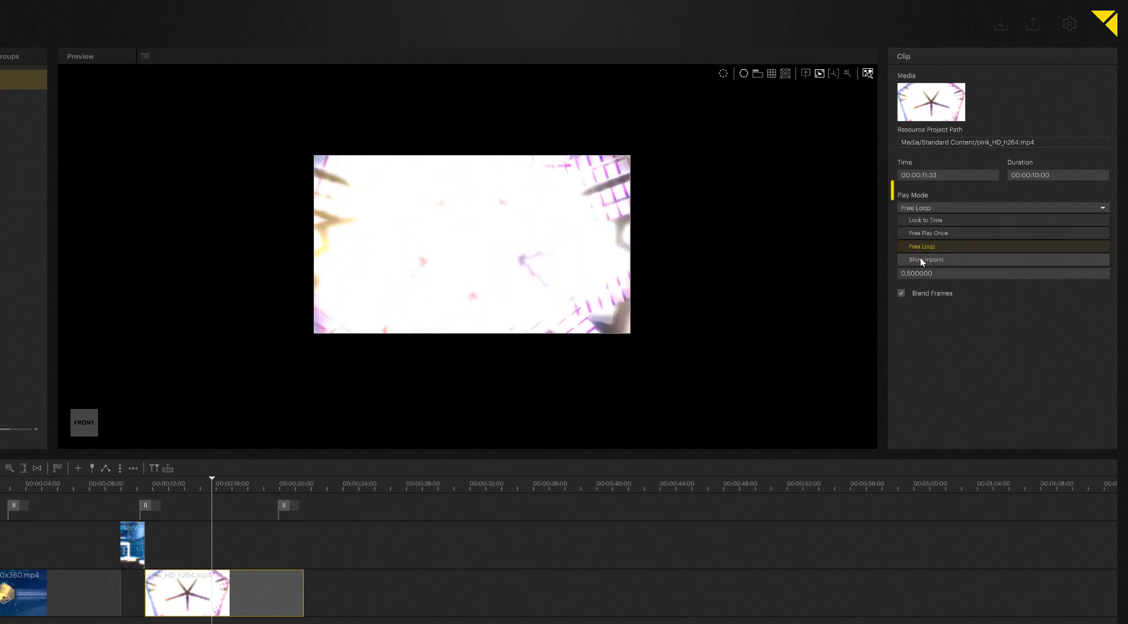
Set the pink clip's Play Mode to Show Inpoint.
click(927, 259)
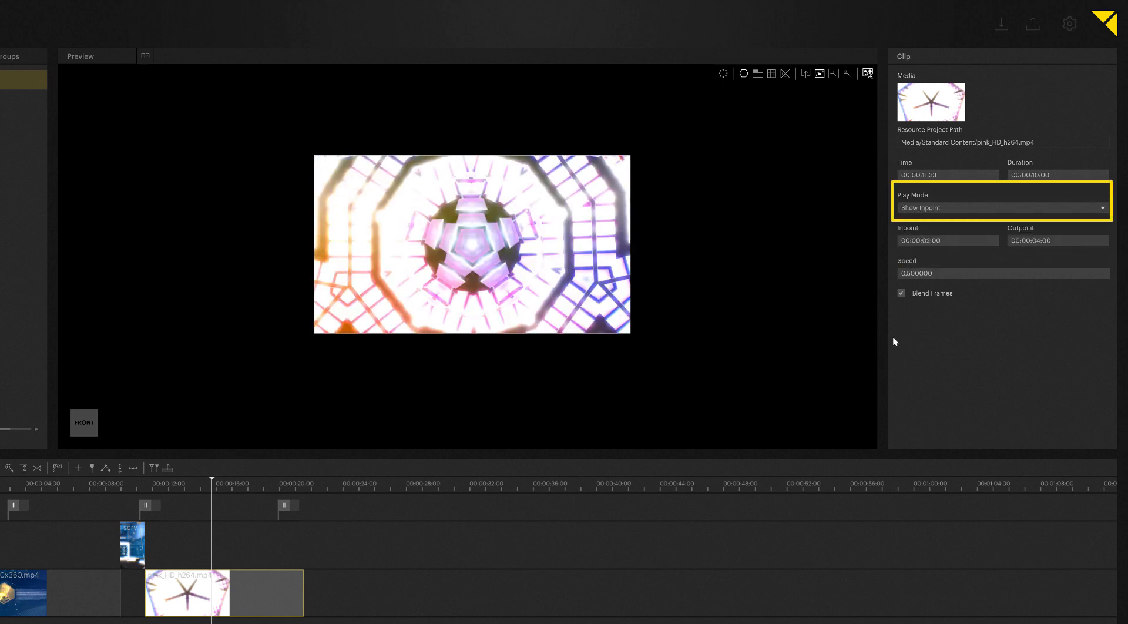